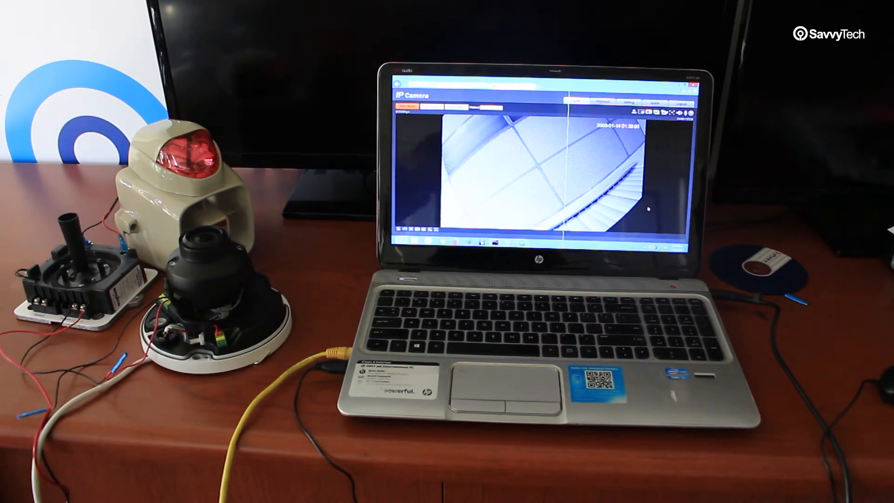
- Go to Setting > Event > Video Detection to show the Motion Detection tab
click(680, 63)
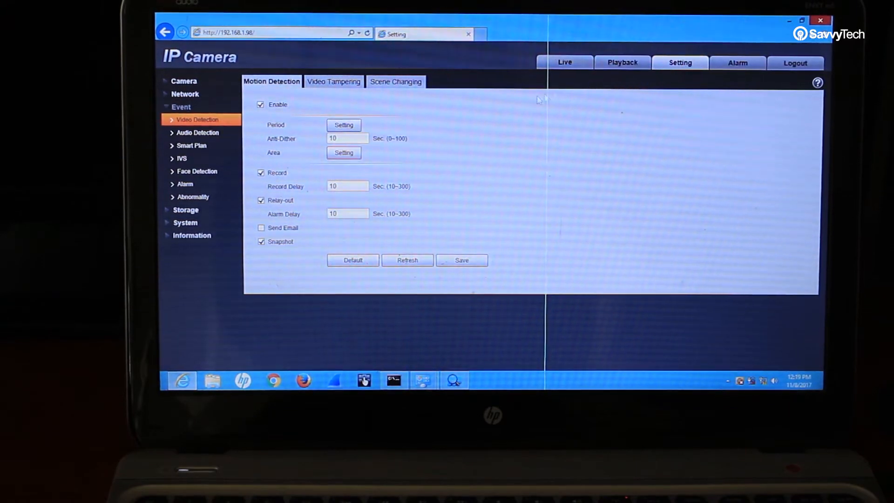
- Enable motion detection and save Period1 00:00:00–23:59:59 for all days
click(198, 120)
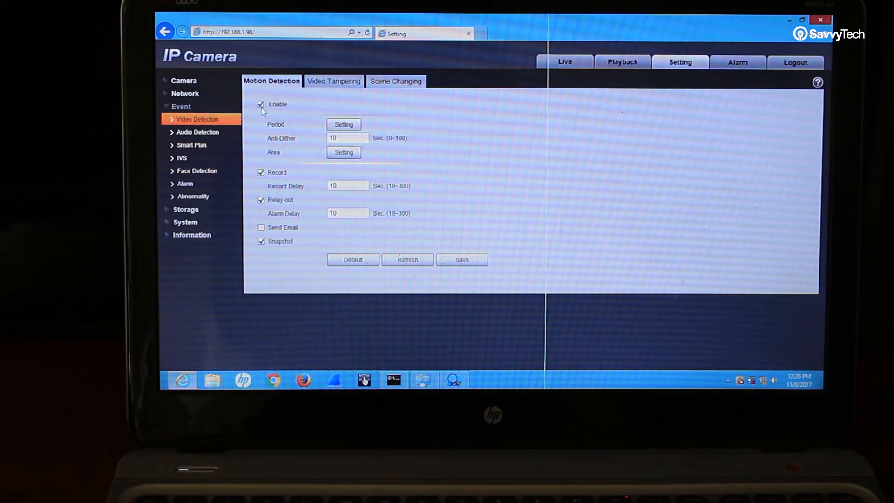
click(343, 125)
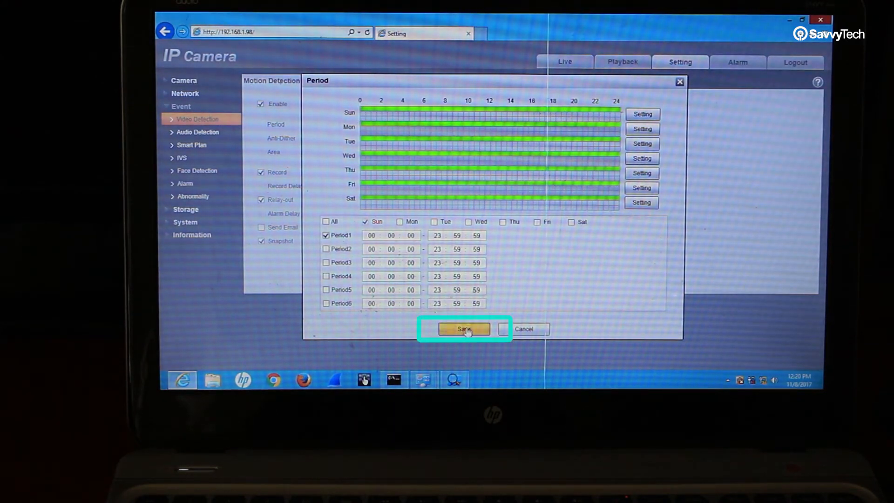
click(464, 330)
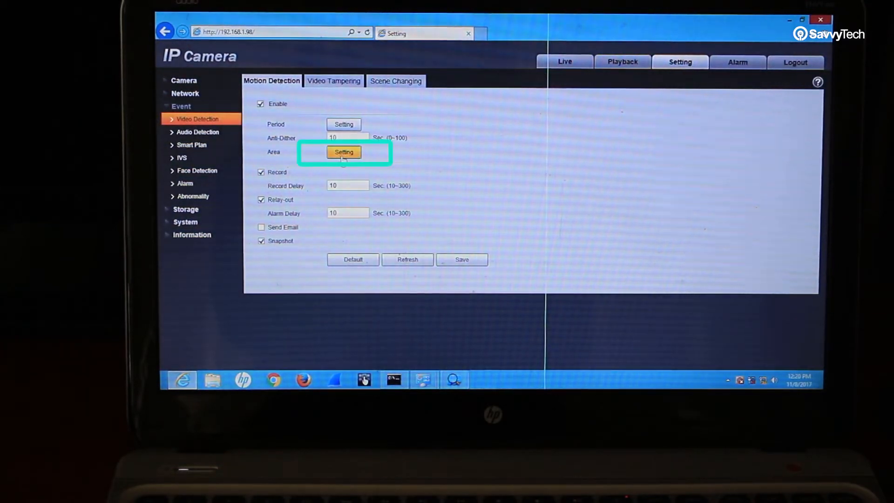
- Open Region1's Area dialog with the detection grid, sensitivity 55, threshold 21
click(344, 152)
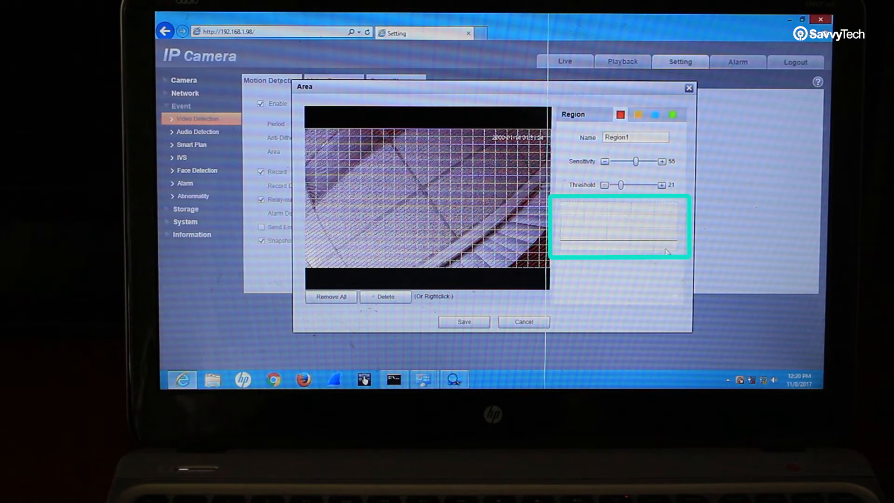
- Adjust Region1's Threshold slider down to about 9
drag(620, 185, 616, 185)
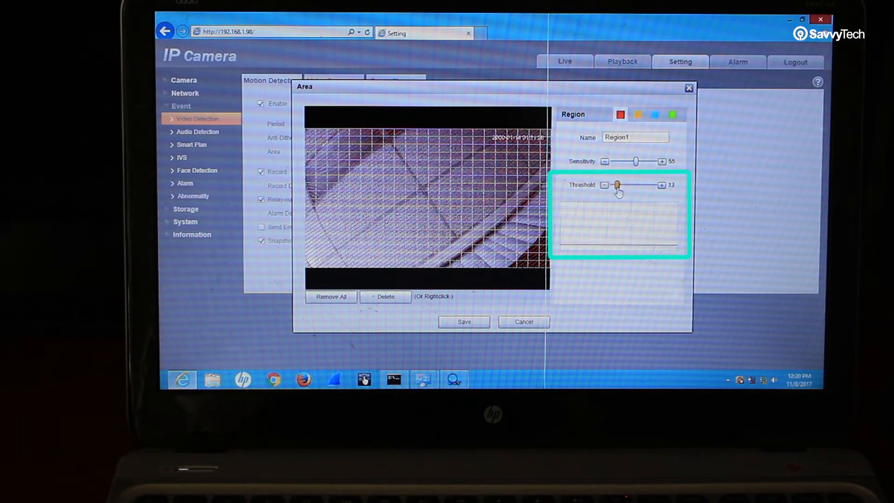
drag(619, 185, 613, 185)
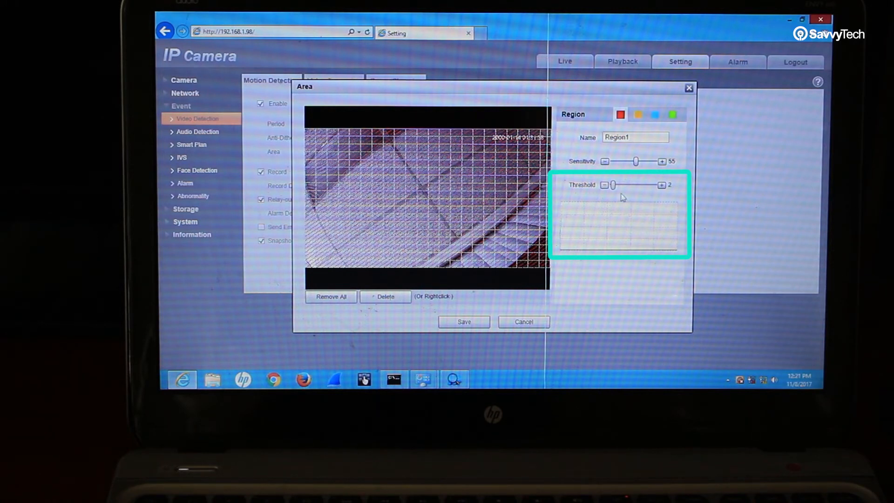
drag(612, 185, 618, 185)
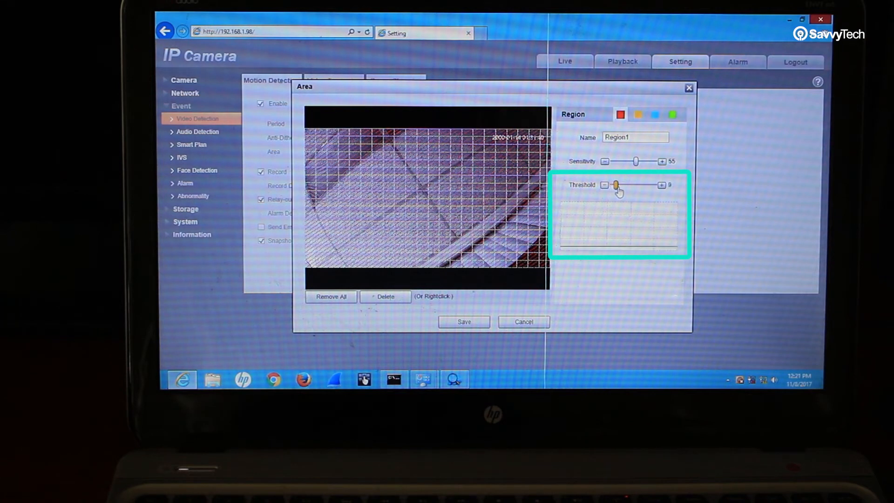
drag(617, 185, 622, 185)
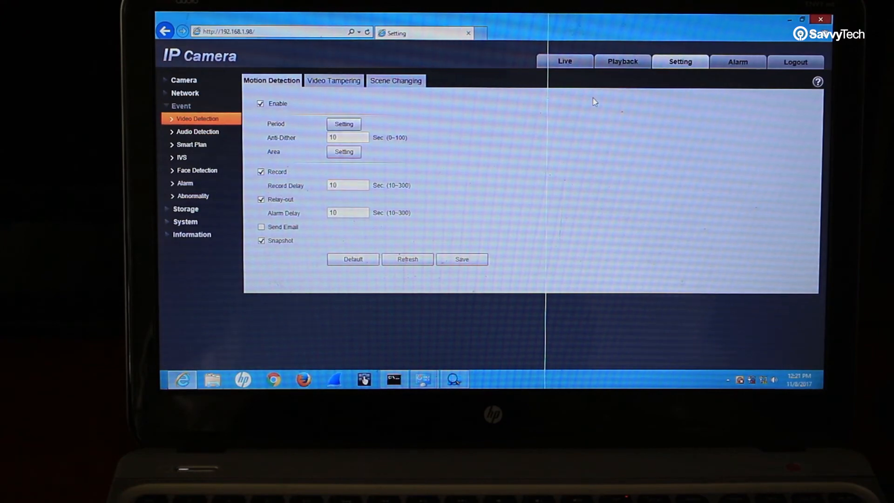
- Switch to the Live tab to view the main-stream camera feed
click(564, 61)
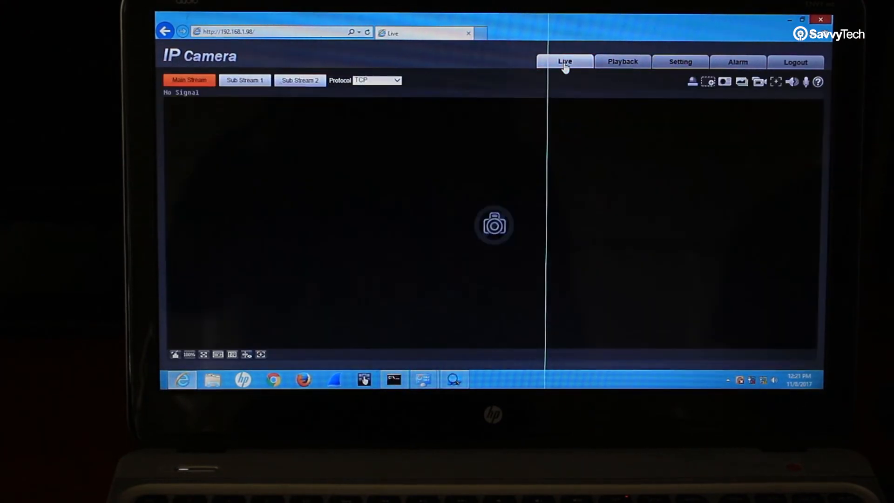
click(564, 61)
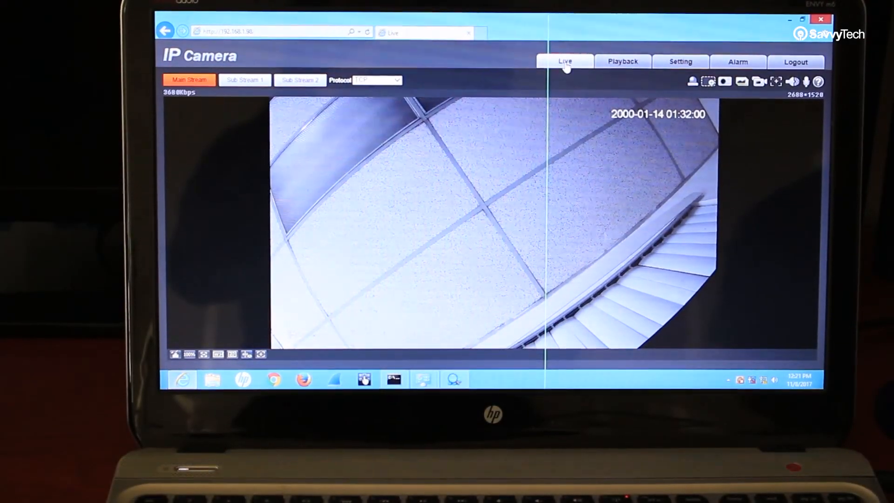